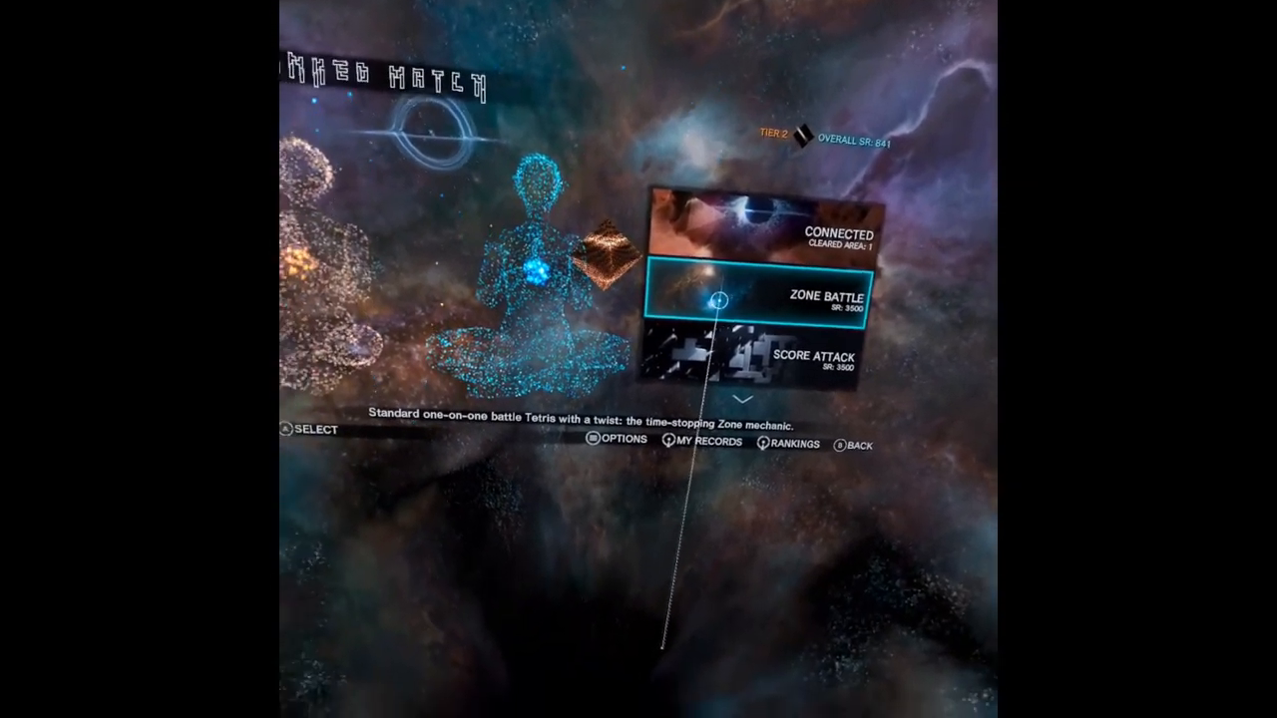
Step: Scroll the online match list down to Score Attack and enter its player lobby
{"action": "scroll", "scroll_direction": "down", "scroll_amount": 3}
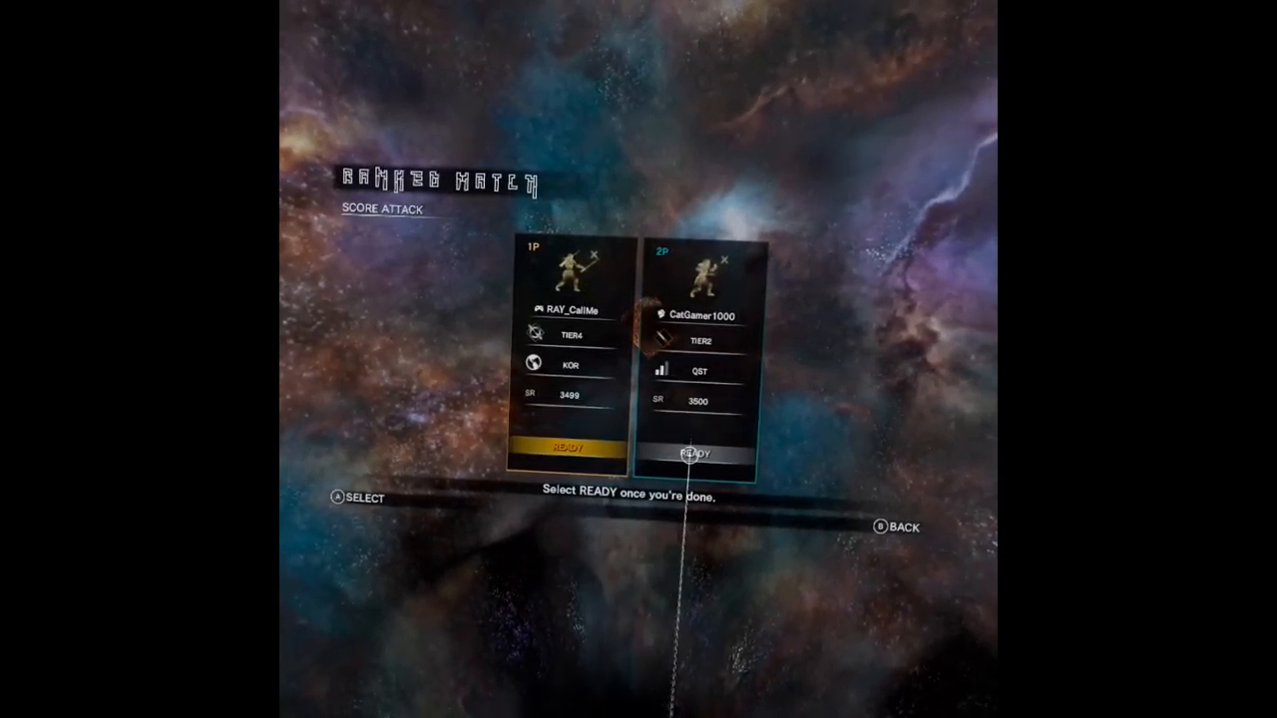
Step: Ready up to start the match and raise the initial speed level from 1 to 2
{"action": "left_click", "coordinate": [690, 455]}
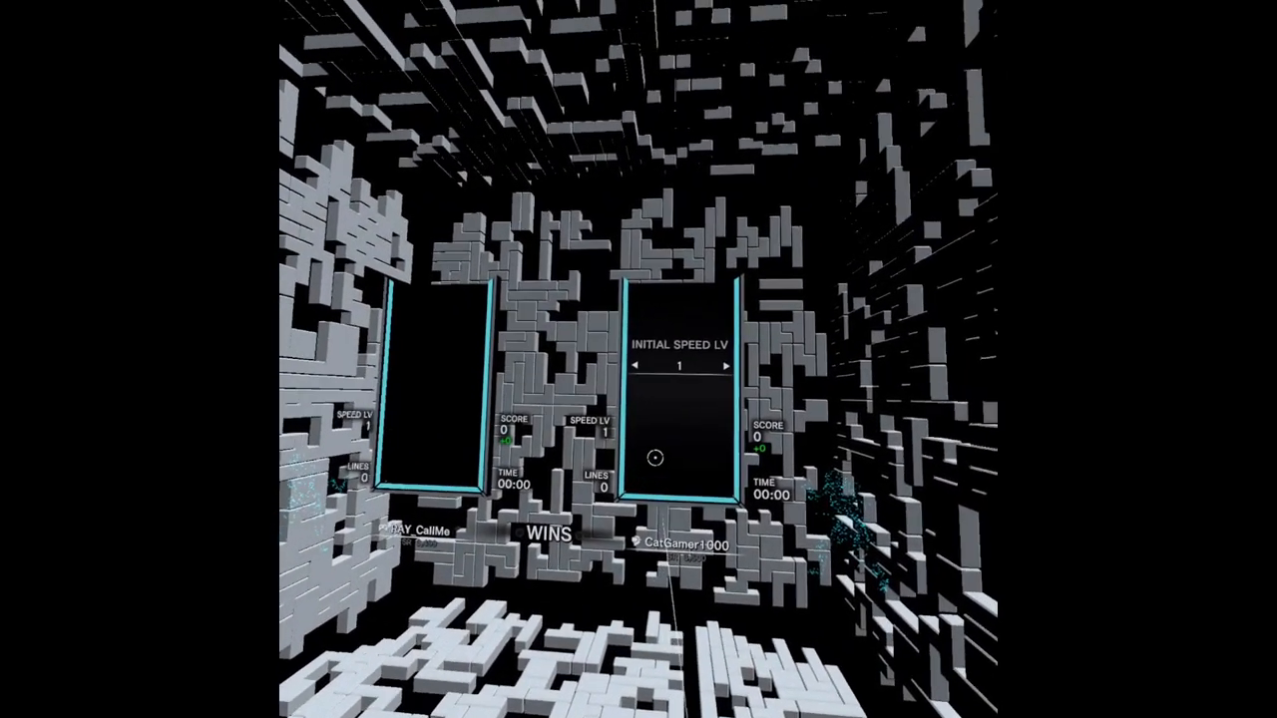
{"action": "left_click", "coordinate": [726, 367]}
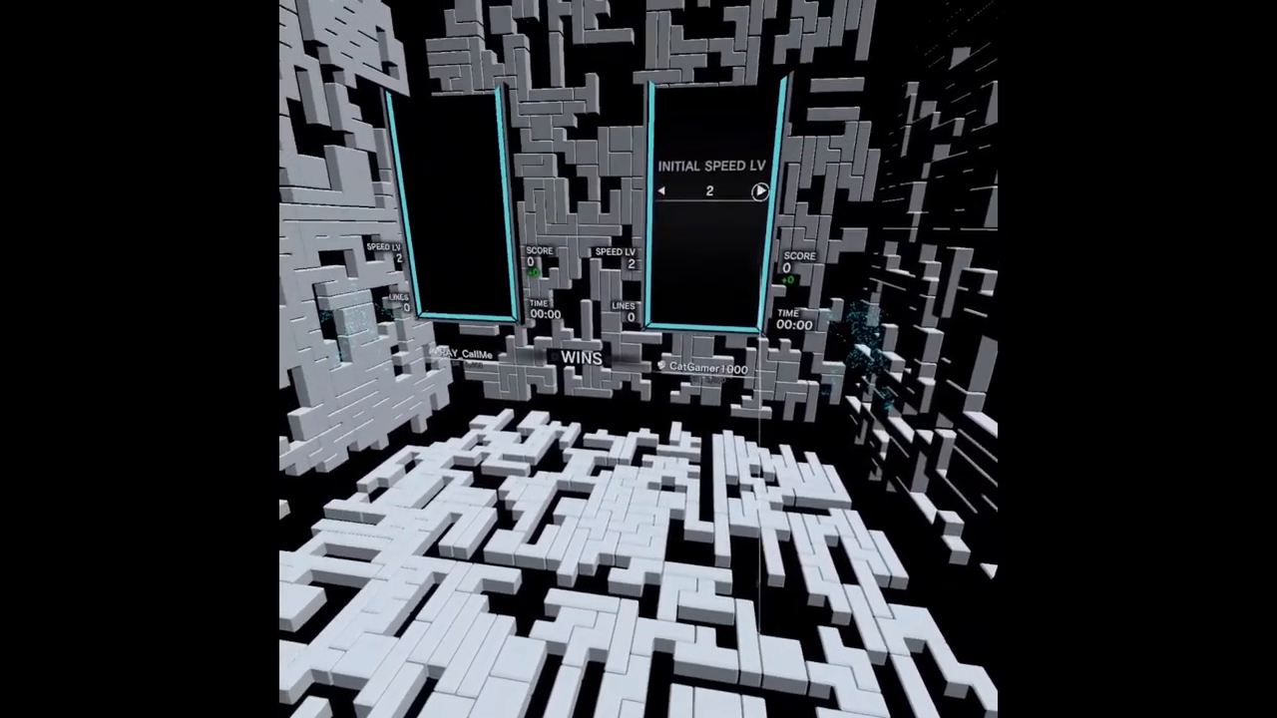